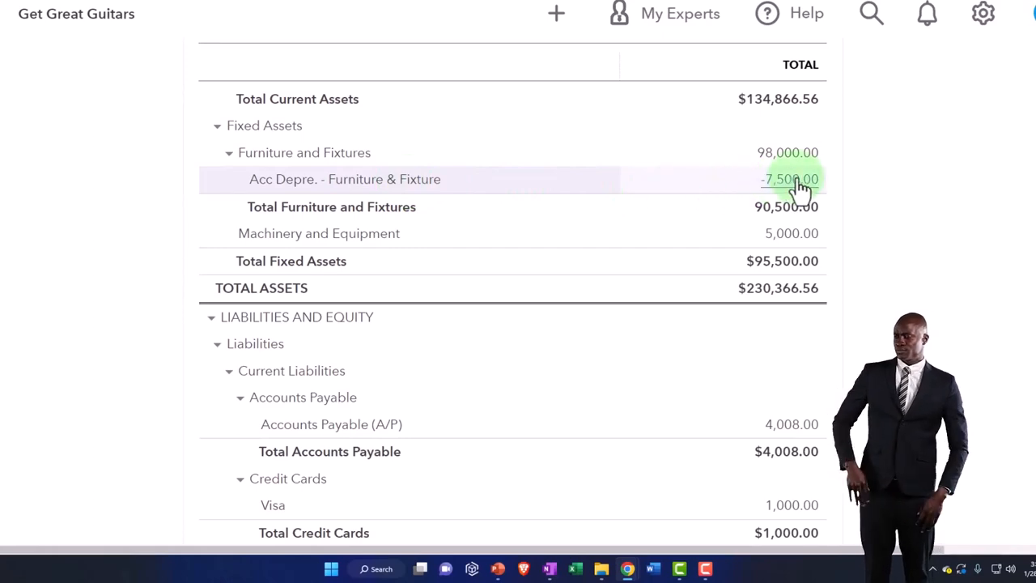
Step: Toggle Furniture and Fixtures, then view liabilities: Accounts Payable 4,008, Visa 1,000, loans 74,878.13
click(229, 153)
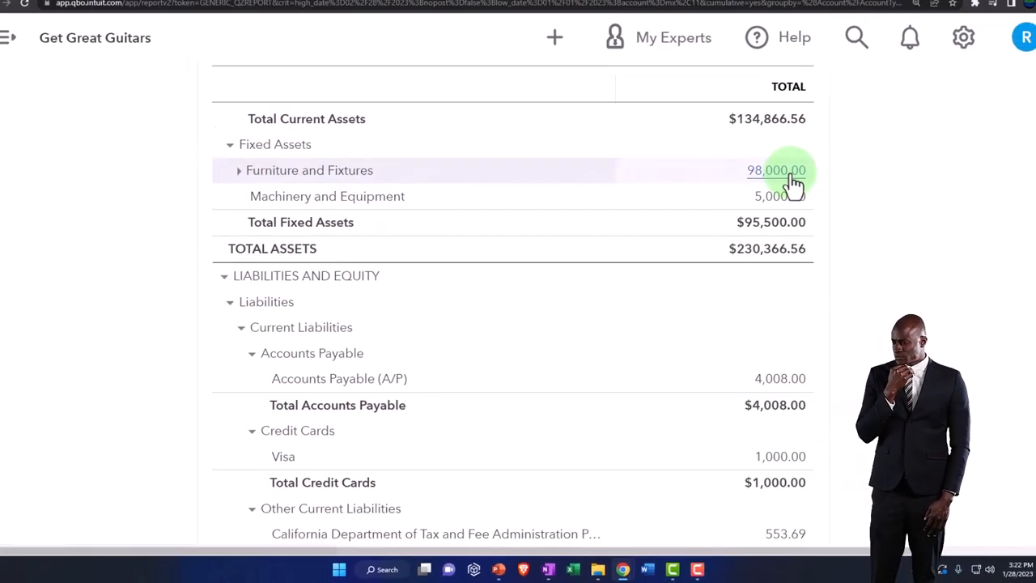
click(776, 170)
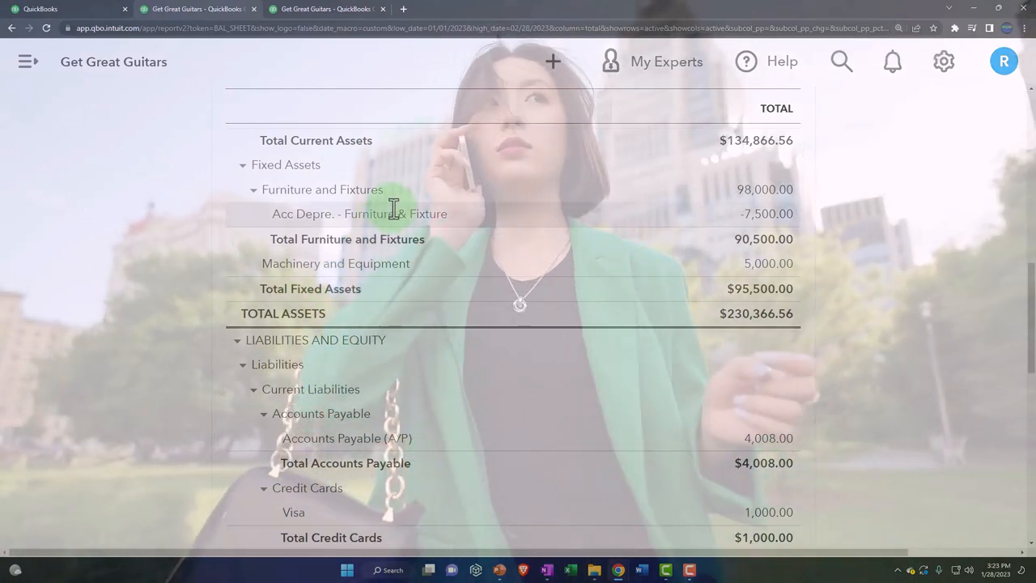
mouse_move(752, 226)
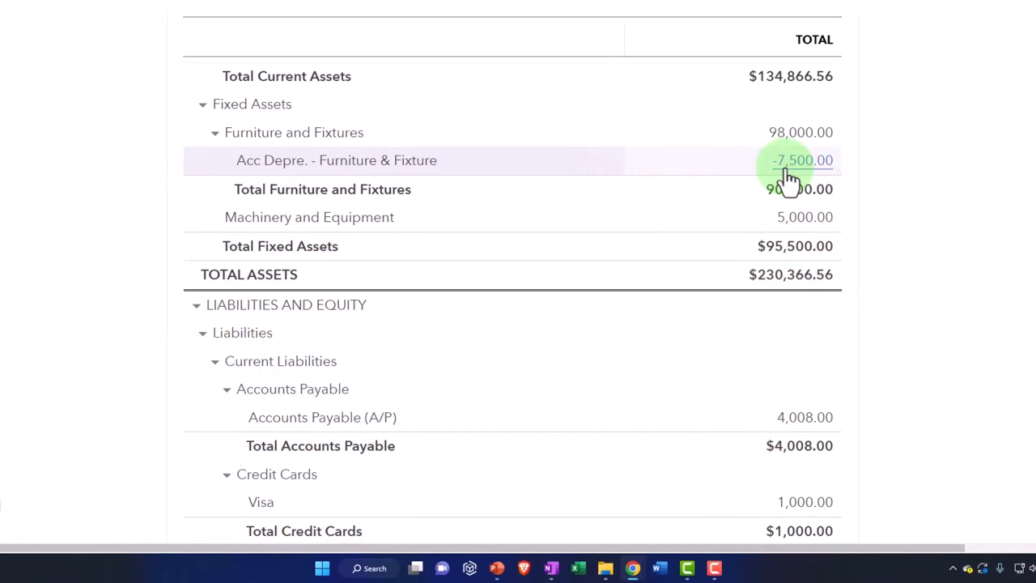
scroll(down, 3)
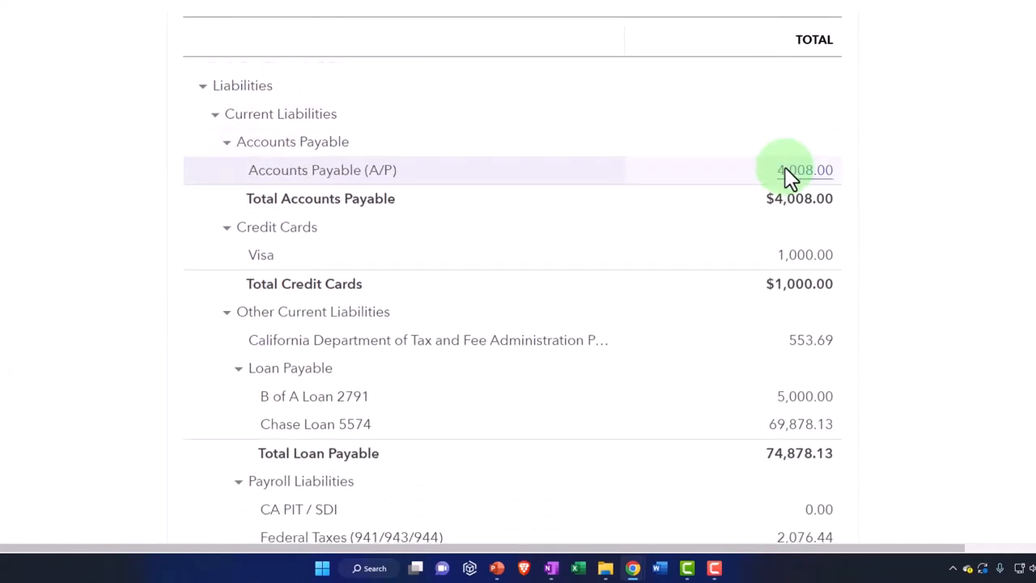